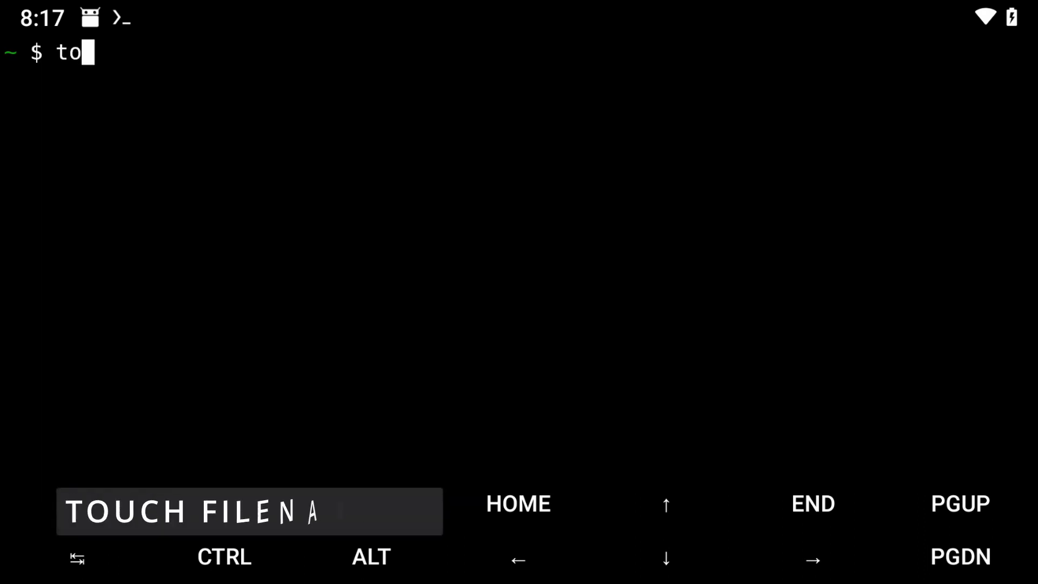
Step: Create myscript.sh with touch and open it in nano
{"action": "type", "text": "uch myscript.sh"}
{"action": "type", "text": "ls"}
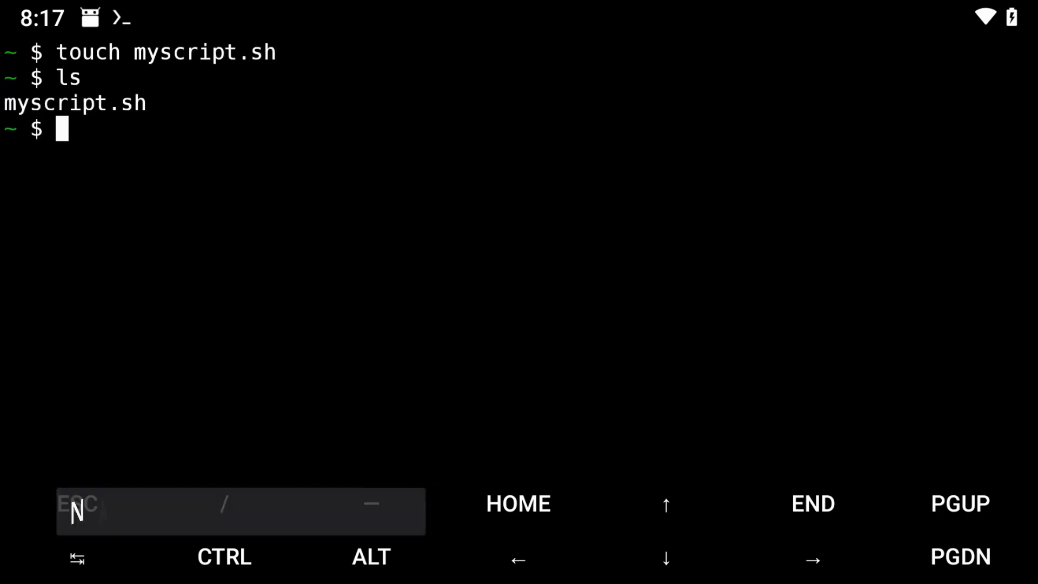
{"action": "type", "text": "nano"}
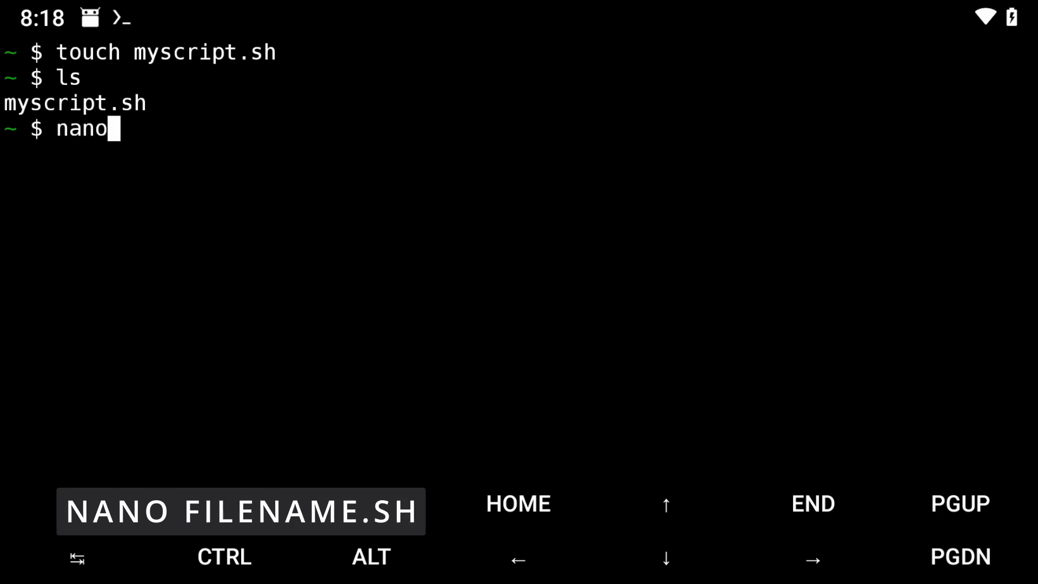
{"action": "type", "text": "myscript.sh"}
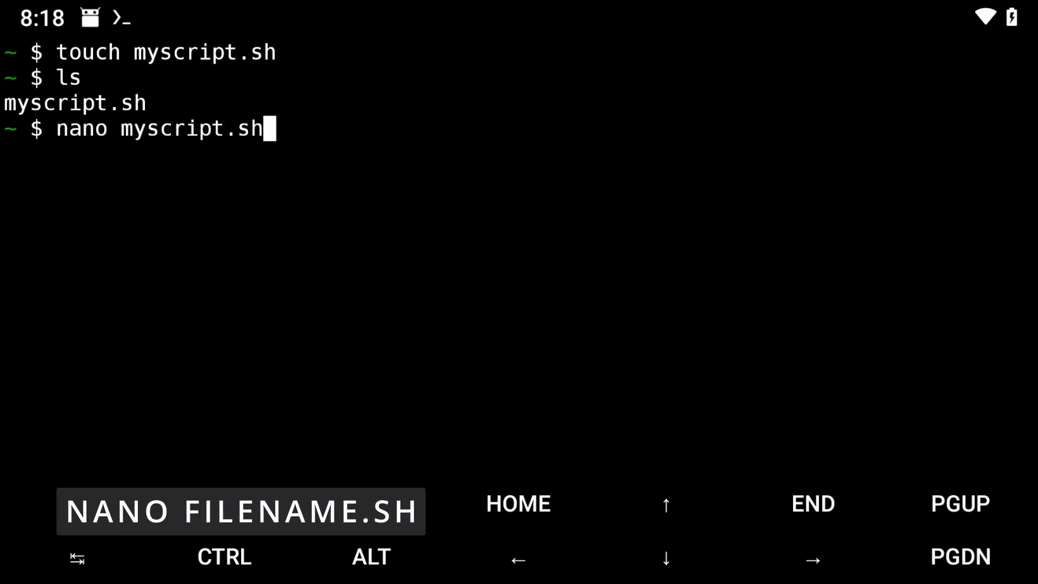
{"action": "key", "text": "Enter"}
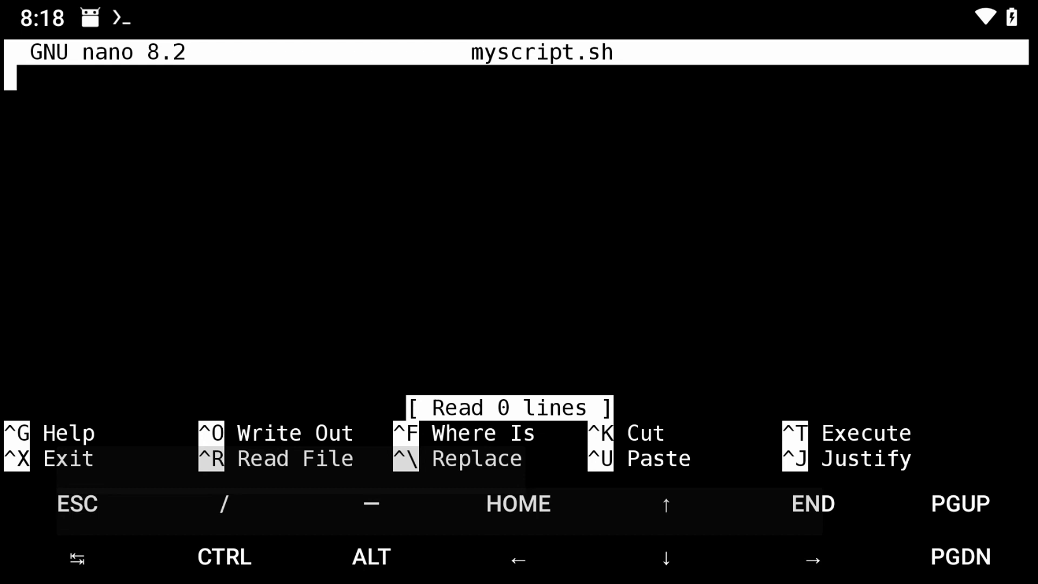
Step: Write the #!/bin/bash shebang and an echo asking "what is your name?"
{"action": "type", "text": "#!"}
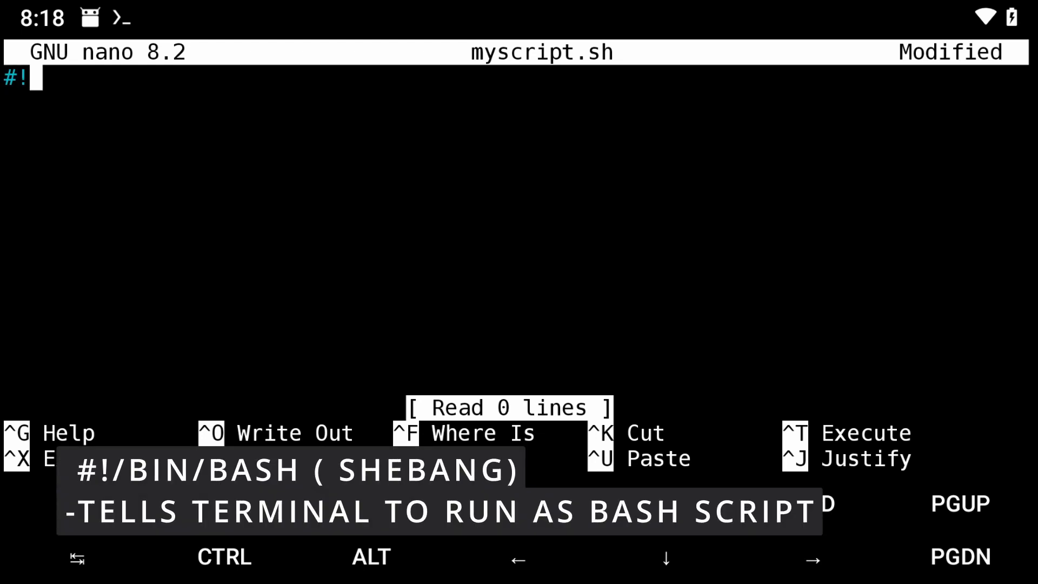
{"action": "type", "text": "/bin"}
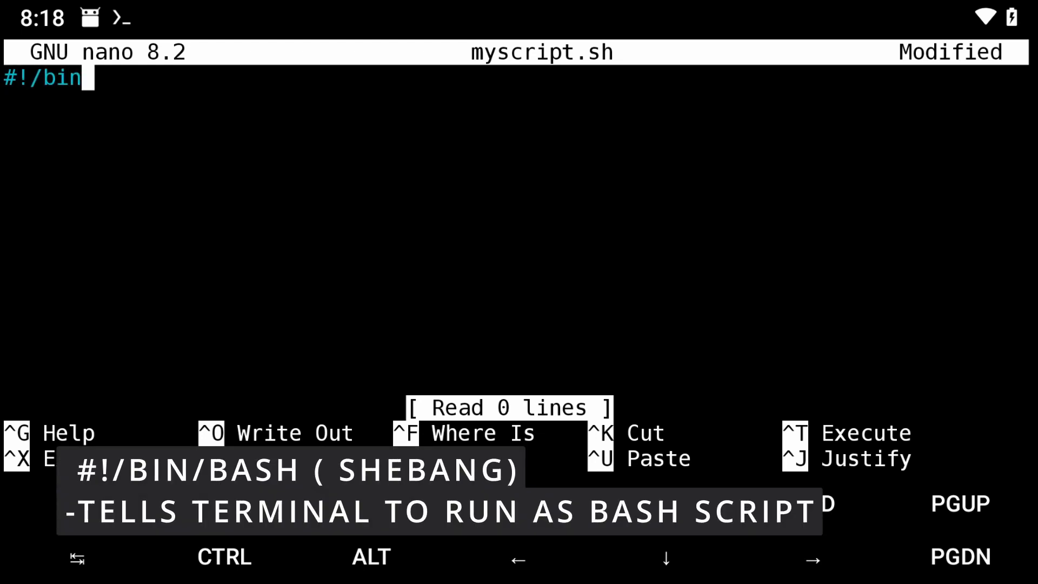
{"action": "type", "text": "/bash"}
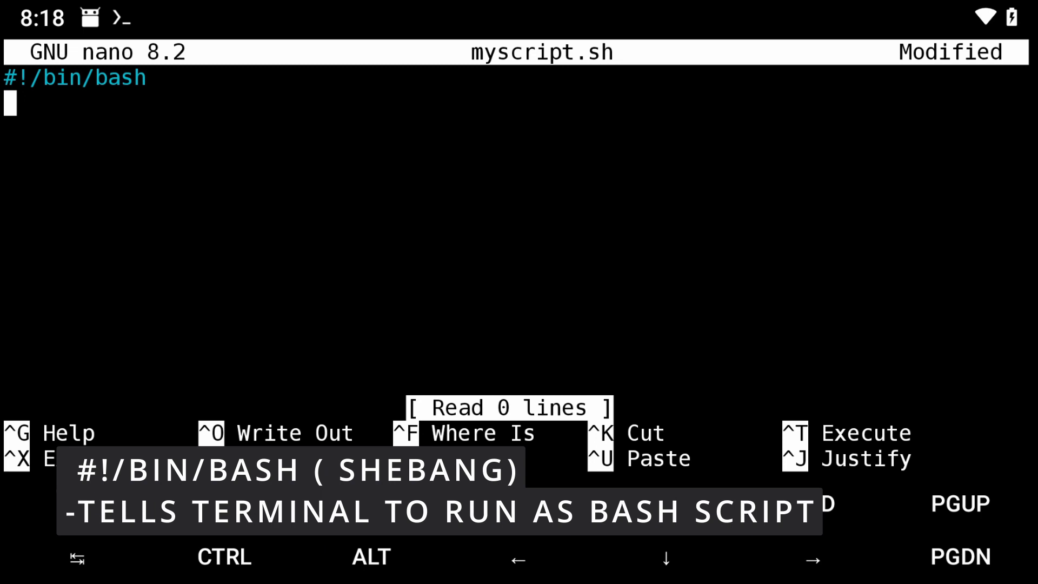
{"action": "type", "text": "#"}
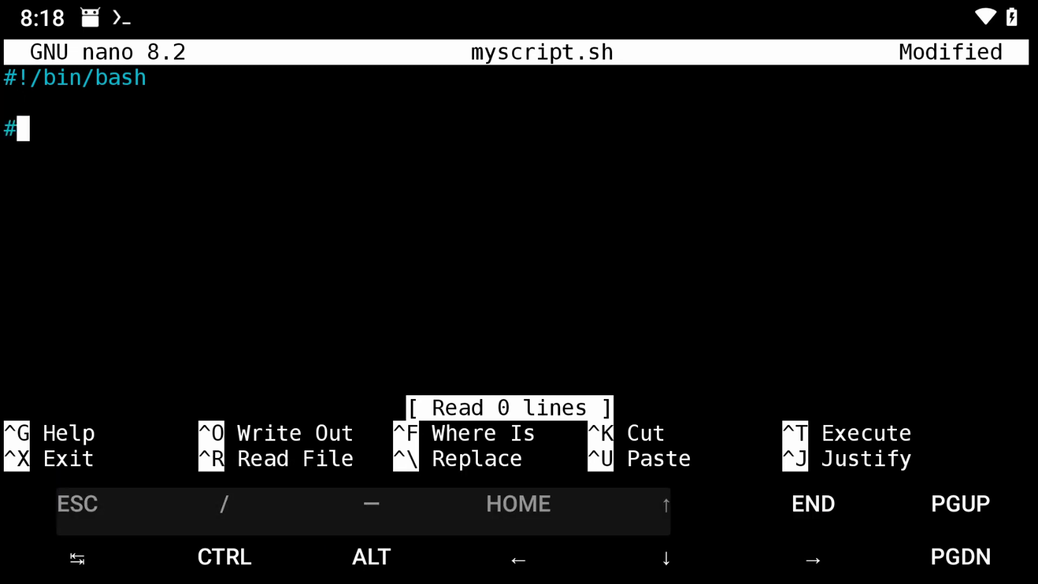
{"action": "type", "text": "ask user name"}
{"action": "left_click", "coordinate": [515, 154]}
{"action": "type", "text": "echo"}
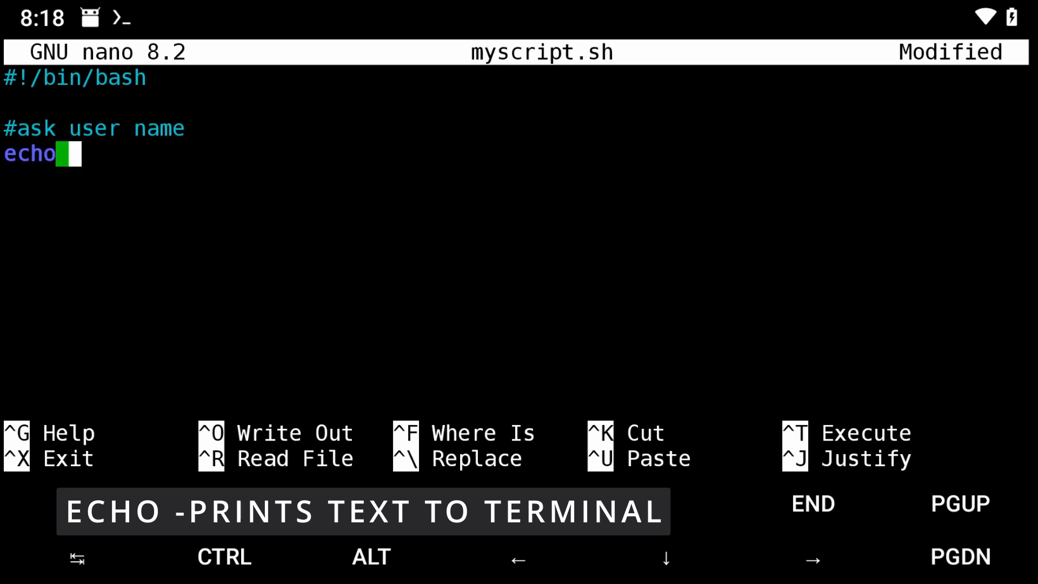
{"action": "type", "text": "\"what"}
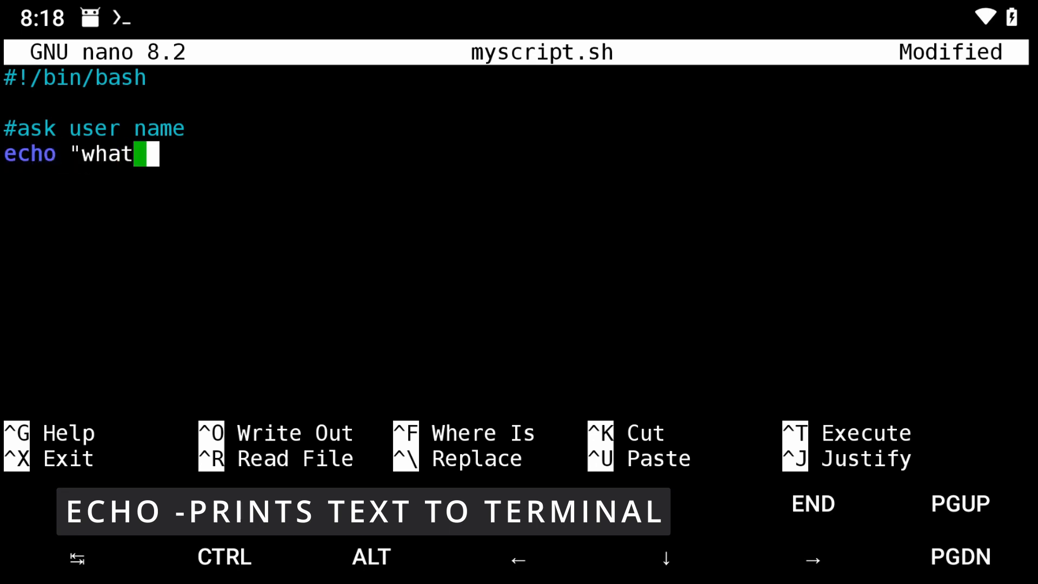
{"action": "type", "text": "is your name?"}
{"action": "type", "text": "#take us"}
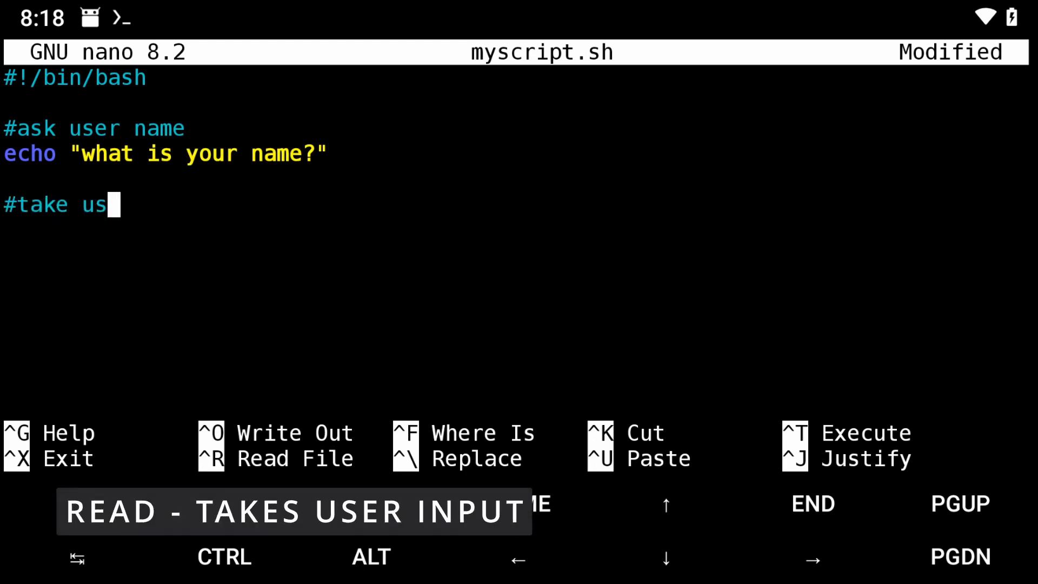
Step: Add 'read name' and echo "Hello , $name!" to greet the user
{"action": "type", "text": "er input"}
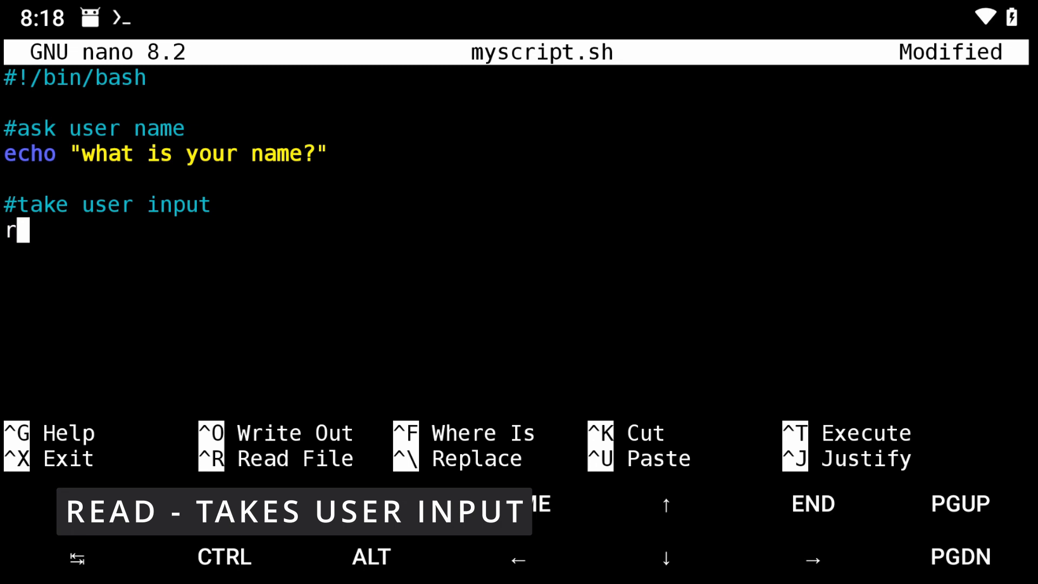
{"action": "type", "text": "ead name"}
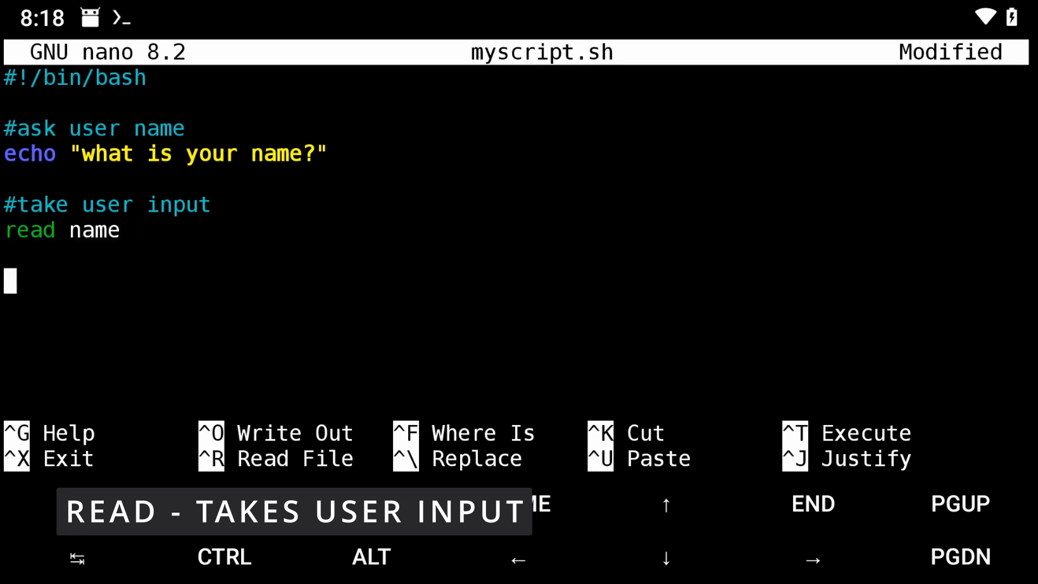
{"action": "type", "text": "#greet y"}
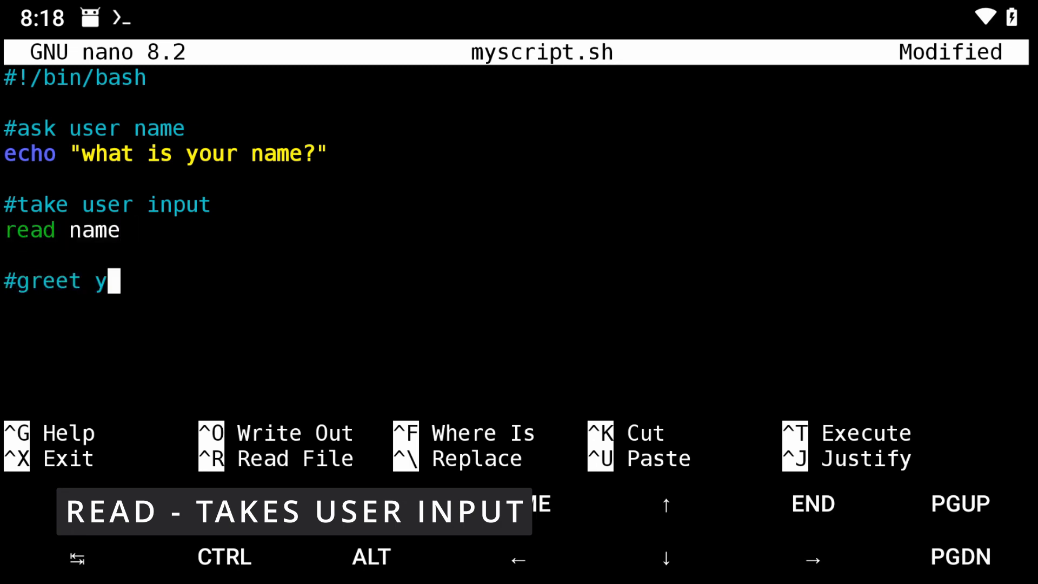
{"action": "type", "text": "ser"}
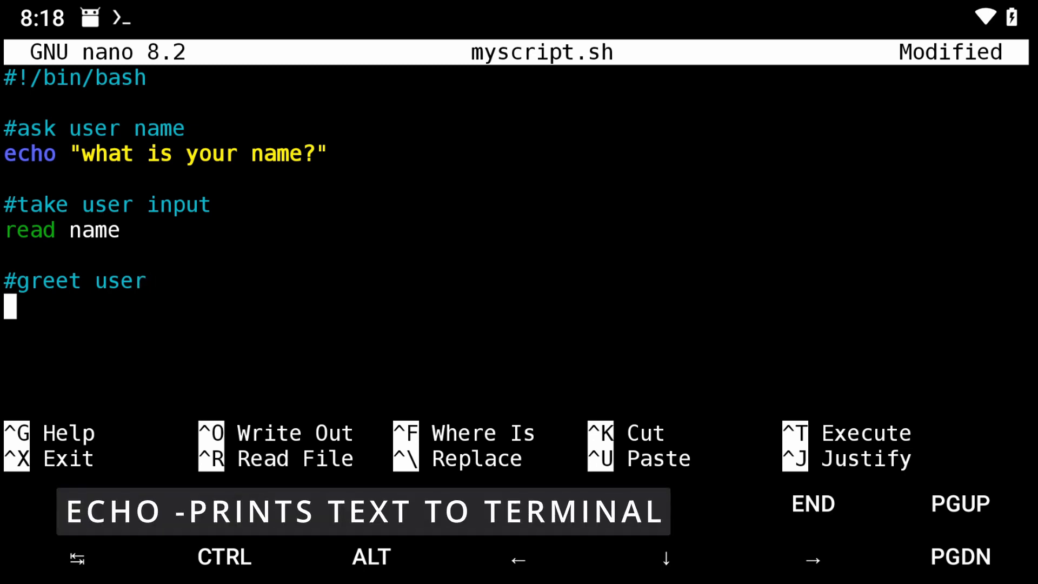
{"action": "type", "text": "echo \""}
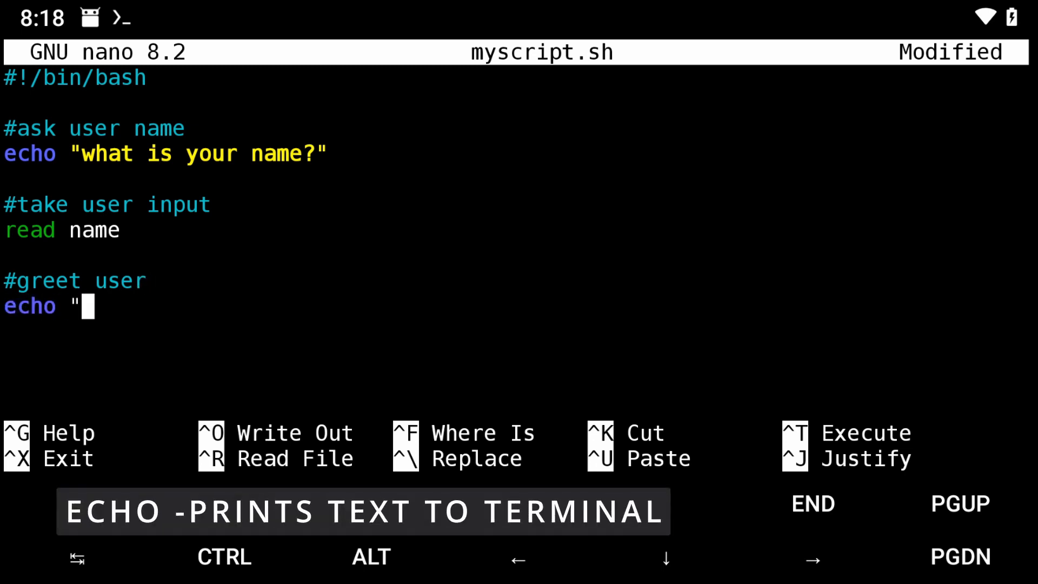
{"action": "type", "text": "Hello ,"}
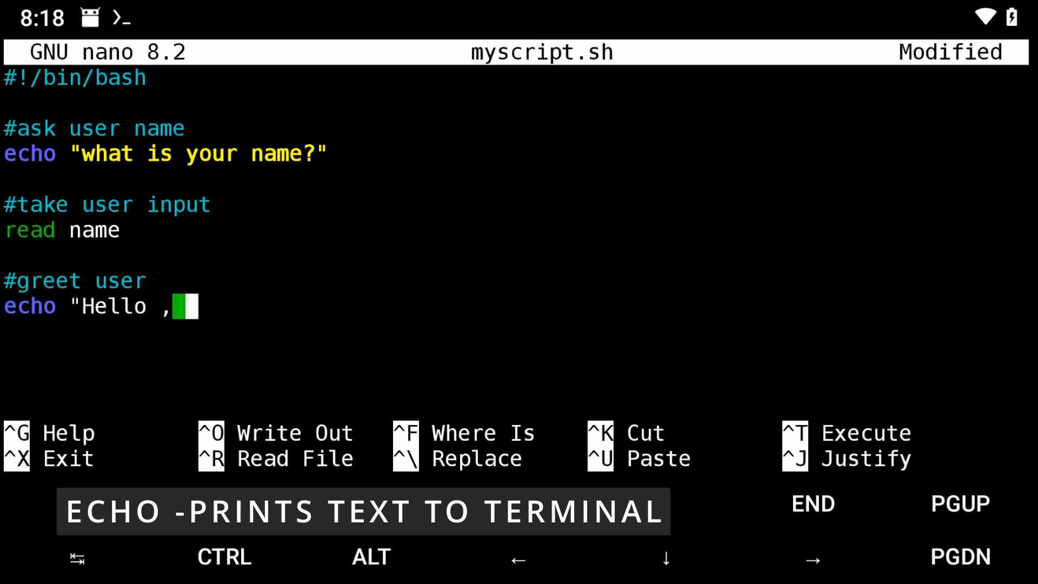
{"action": "type", "text": "$name"}
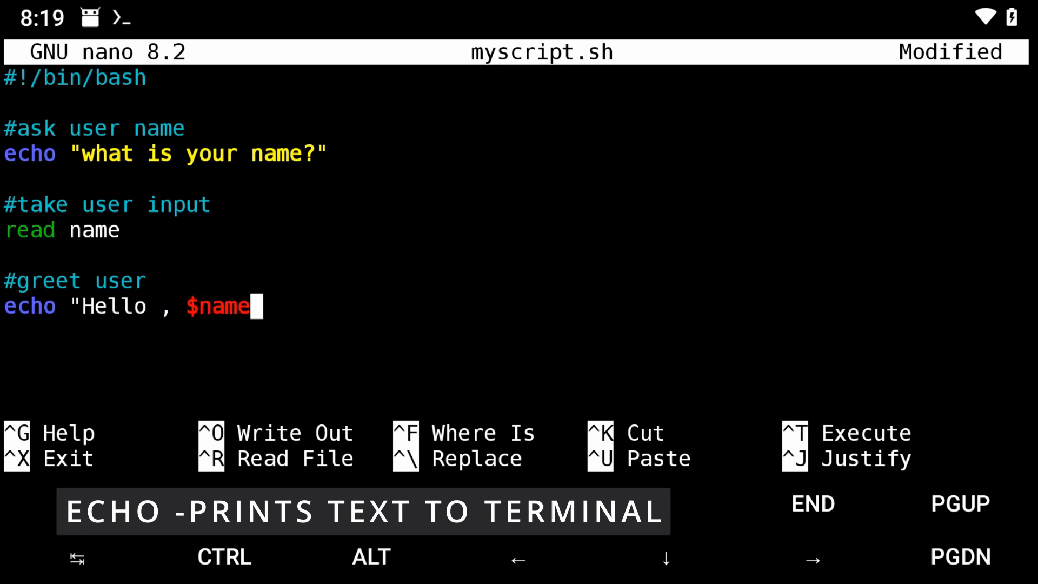
{"action": "type", "text": "!\""}
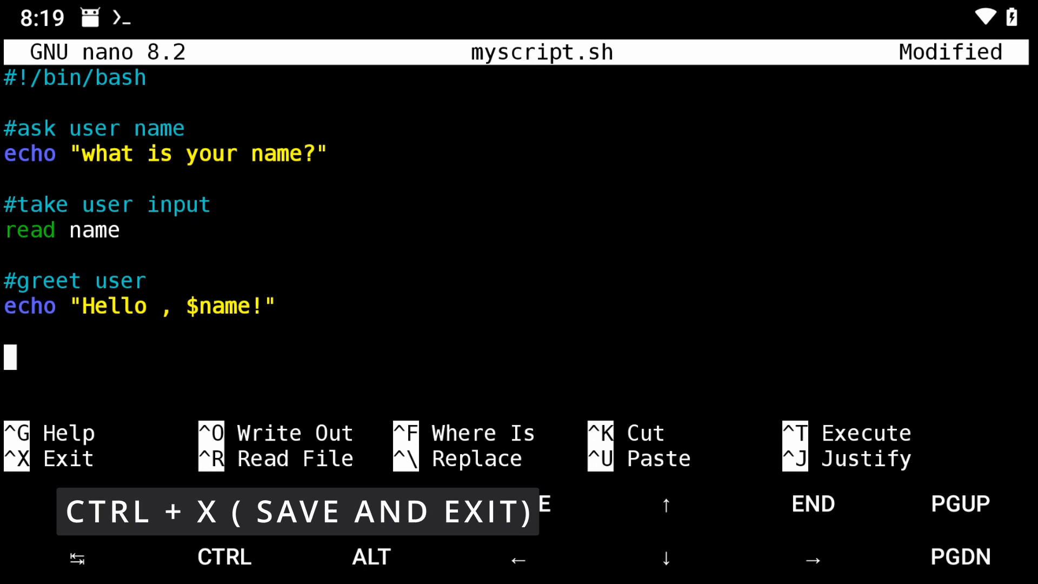
{"action": "left_click", "coordinate": [224, 557]}
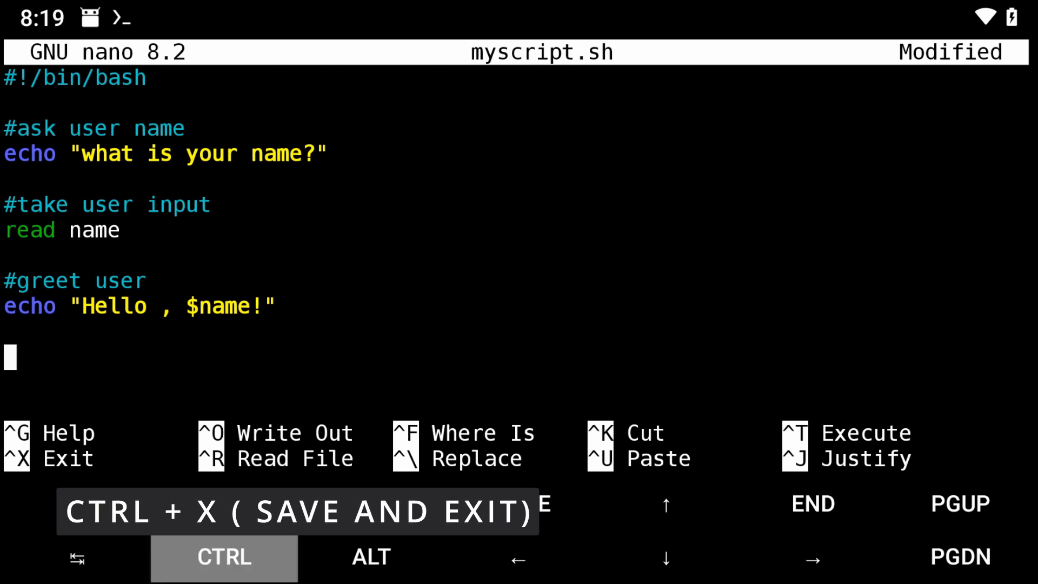
Step: Save and exit nano with Ctrl+X, then make myscript.sh executable with chmod +x
{"action": "key", "text": "ctrl+x"}
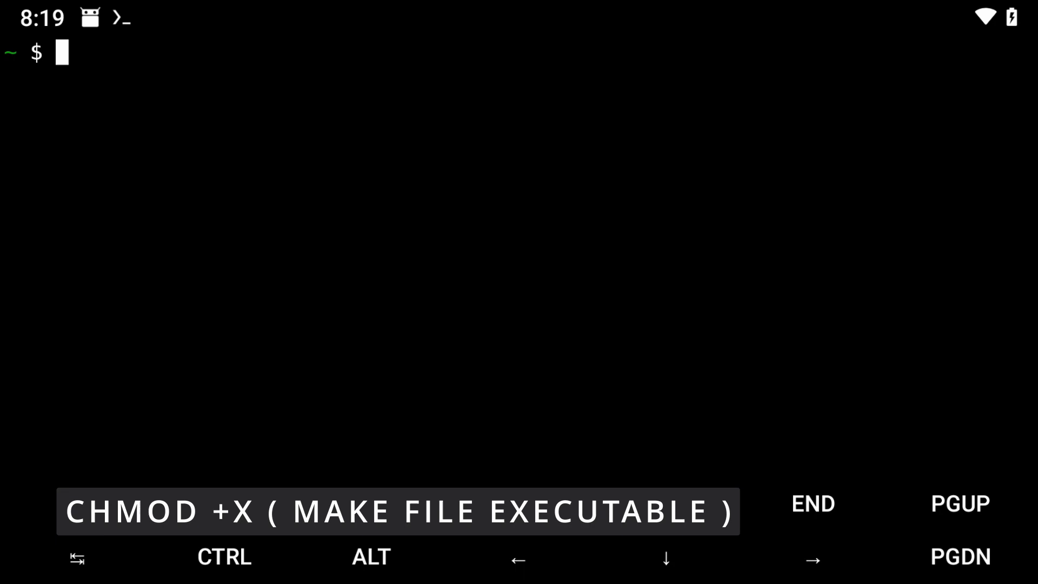
{"action": "left_click", "coordinate": [397, 510]}
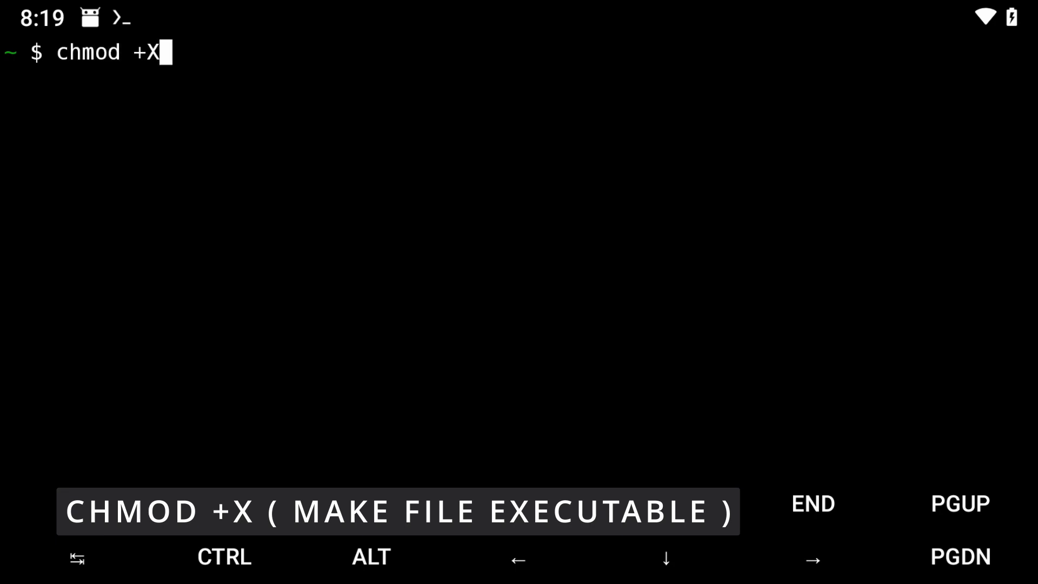
{"action": "type", "text": "myscript.sh"}
{"action": "type", "text": "./"}
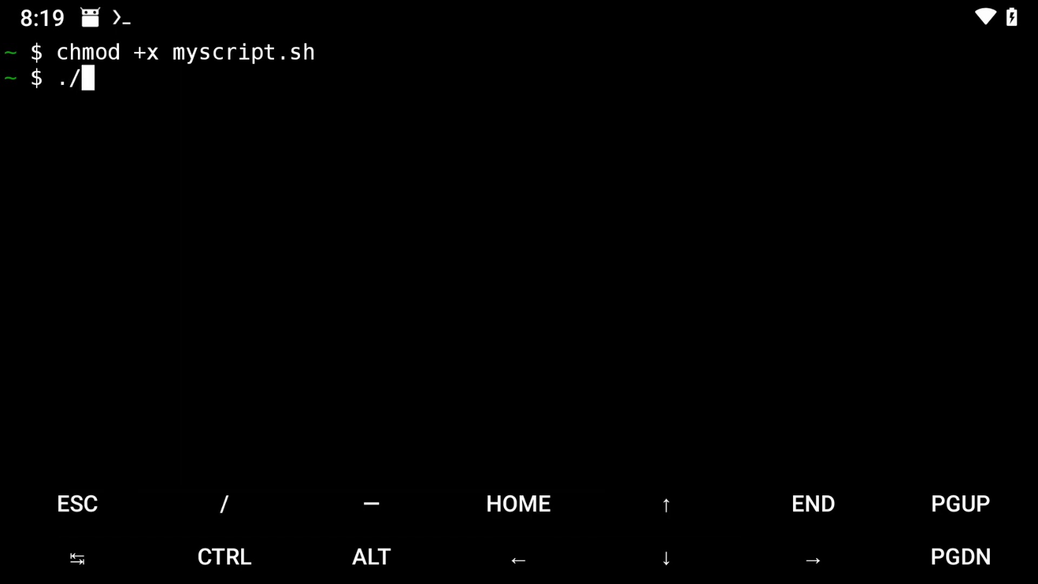
Step: Run ./myscript.sh and enter a name to be greeted, then clear the screen
{"action": "type", "text": "myscript.sh"}
{"action": "type", "text": "victor"}
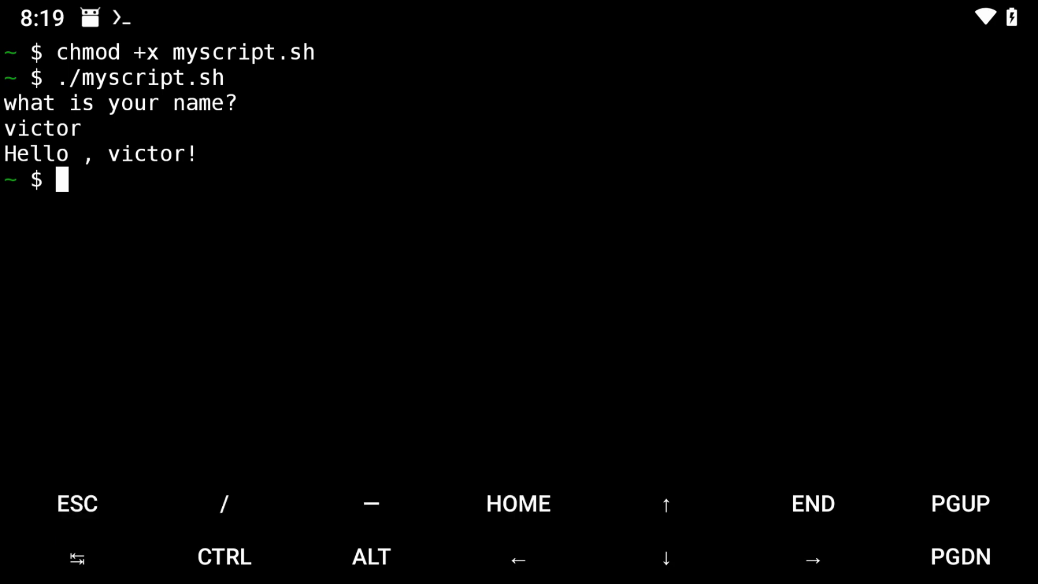
{"action": "type", "text": "clear"}
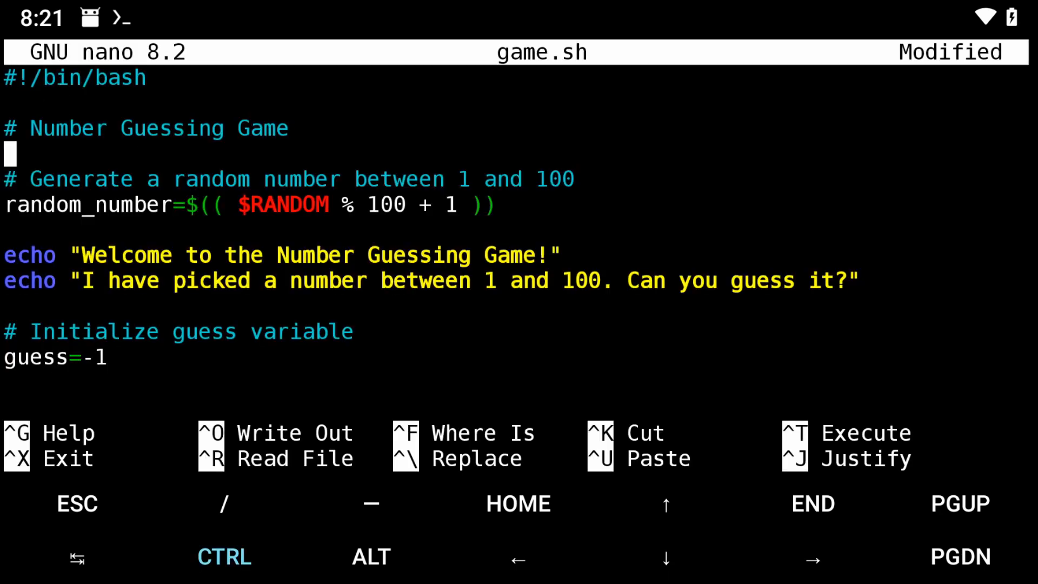
{"action": "scroll", "scroll_direction": "down", "scroll_amount": 3}
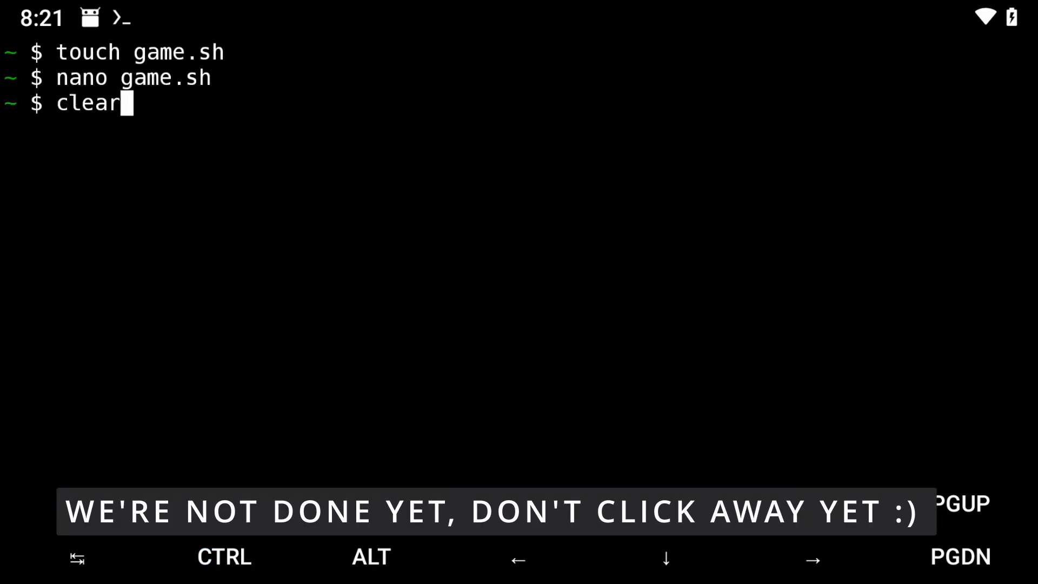
Step: Run ./game.sh and enter guesses 50, 100 and 60
{"action": "key", "text": "Enter"}
{"action": "type", "text": "./game.sh"}
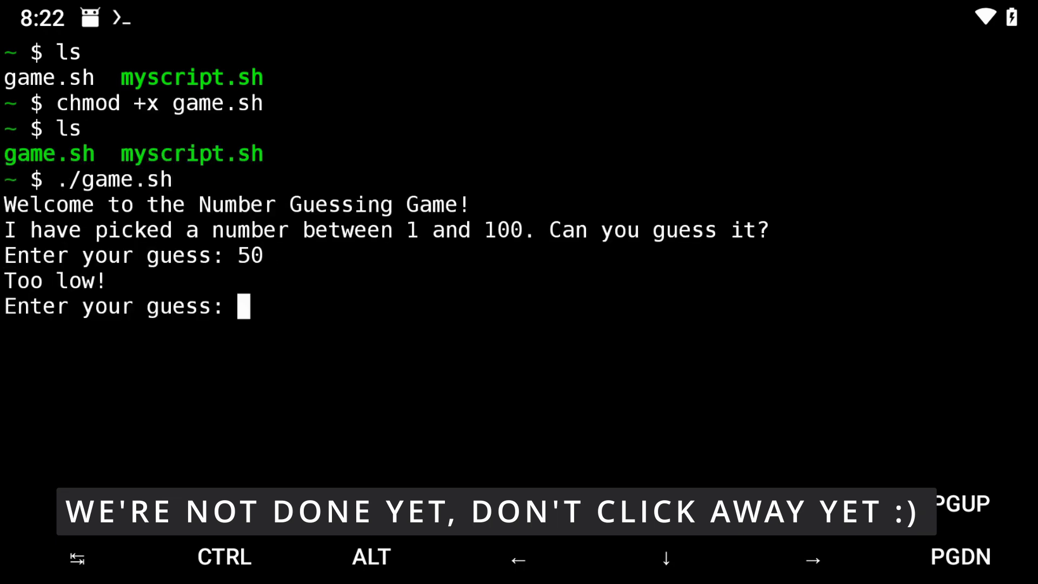
{"action": "type", "text": "100"}
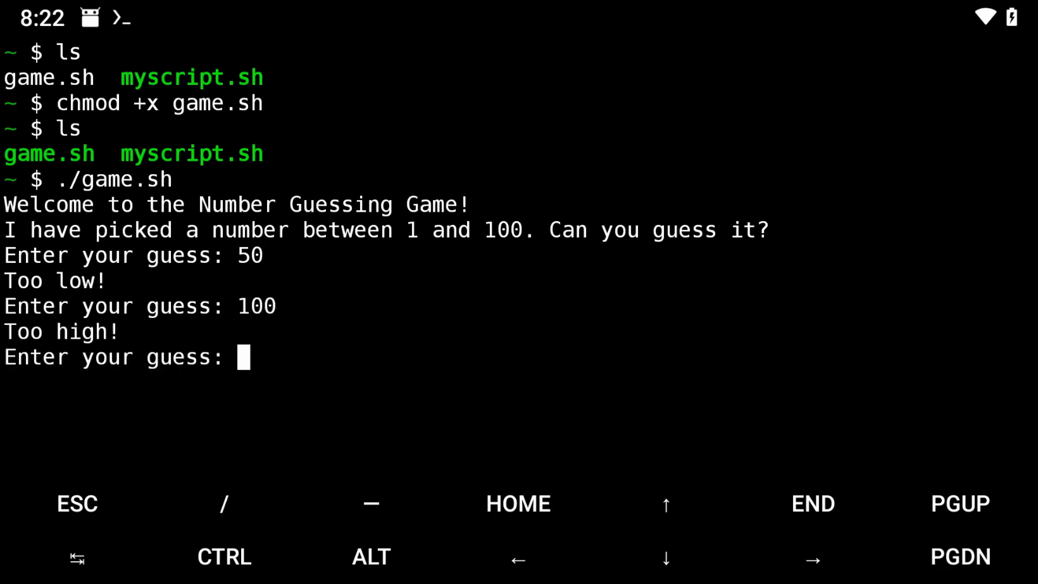
{"action": "type", "text": "60"}
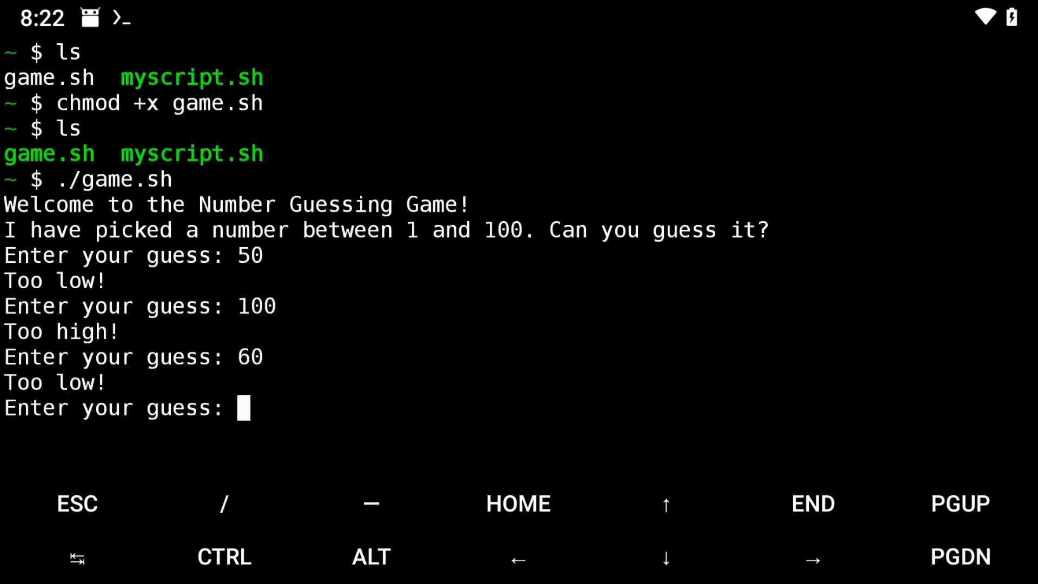